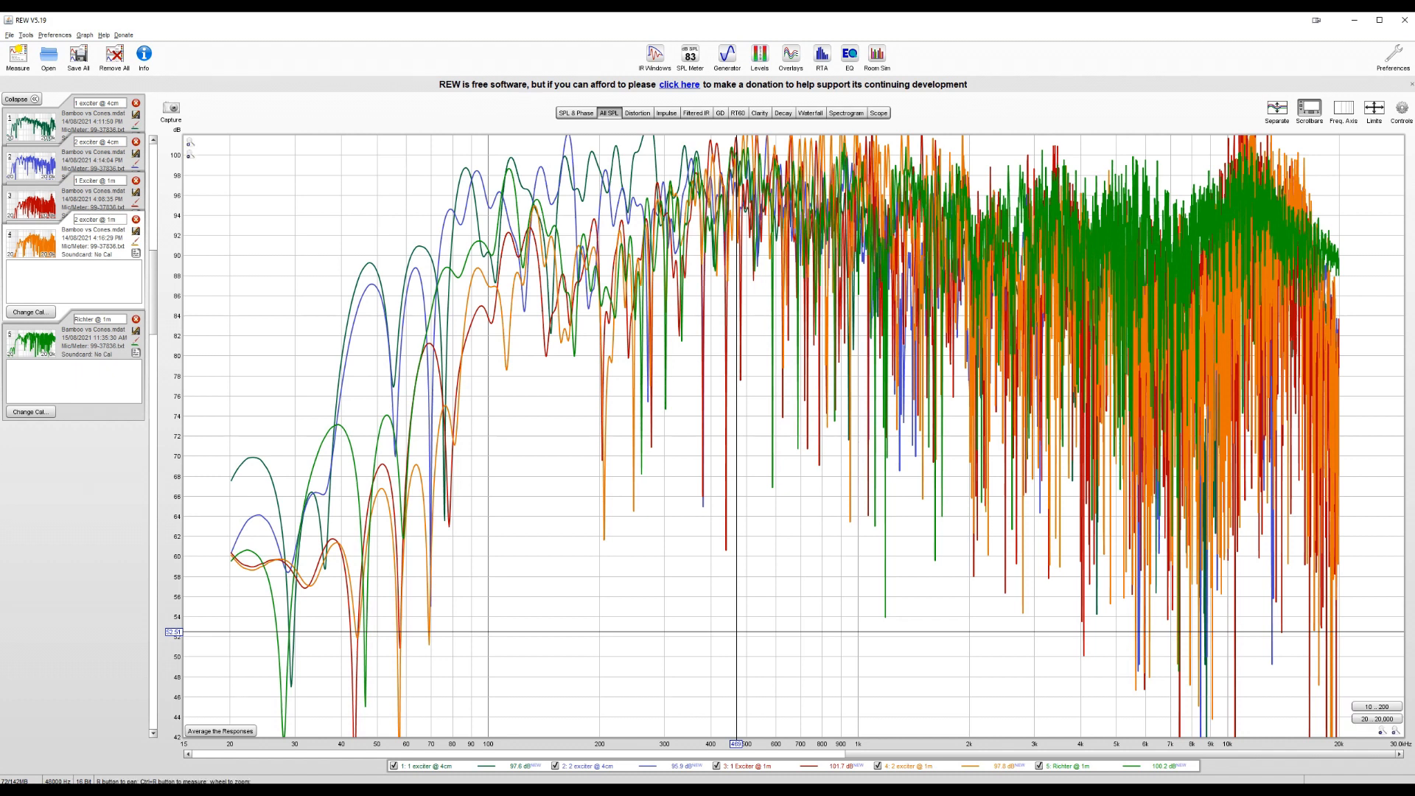
Step: Apply a chosen smoothing amount to all measurements from the Controls actions
{"action": "left_click", "coordinate": [1402, 110]}
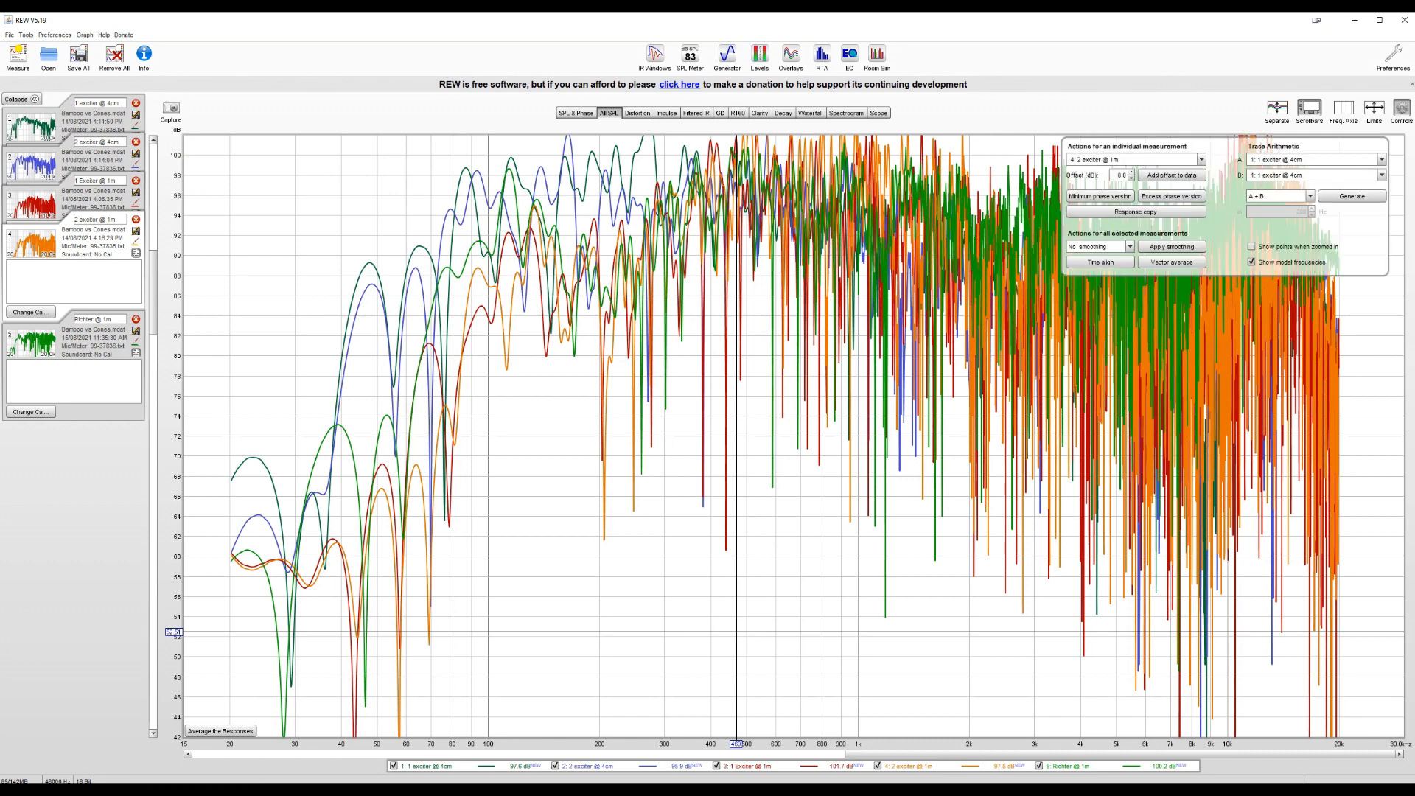
{"action": "left_click", "coordinate": [1097, 246]}
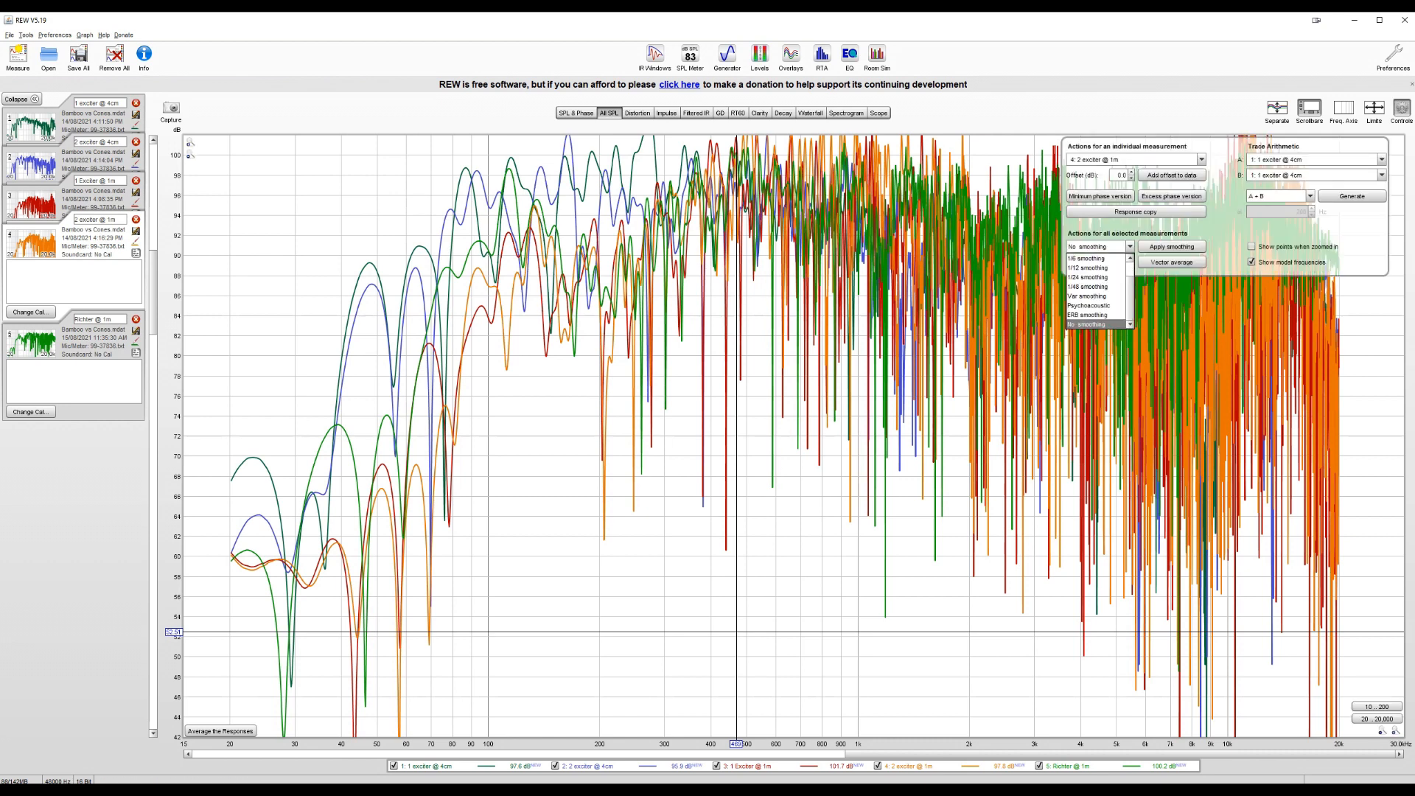
{"action": "left_click", "coordinate": [1088, 267]}
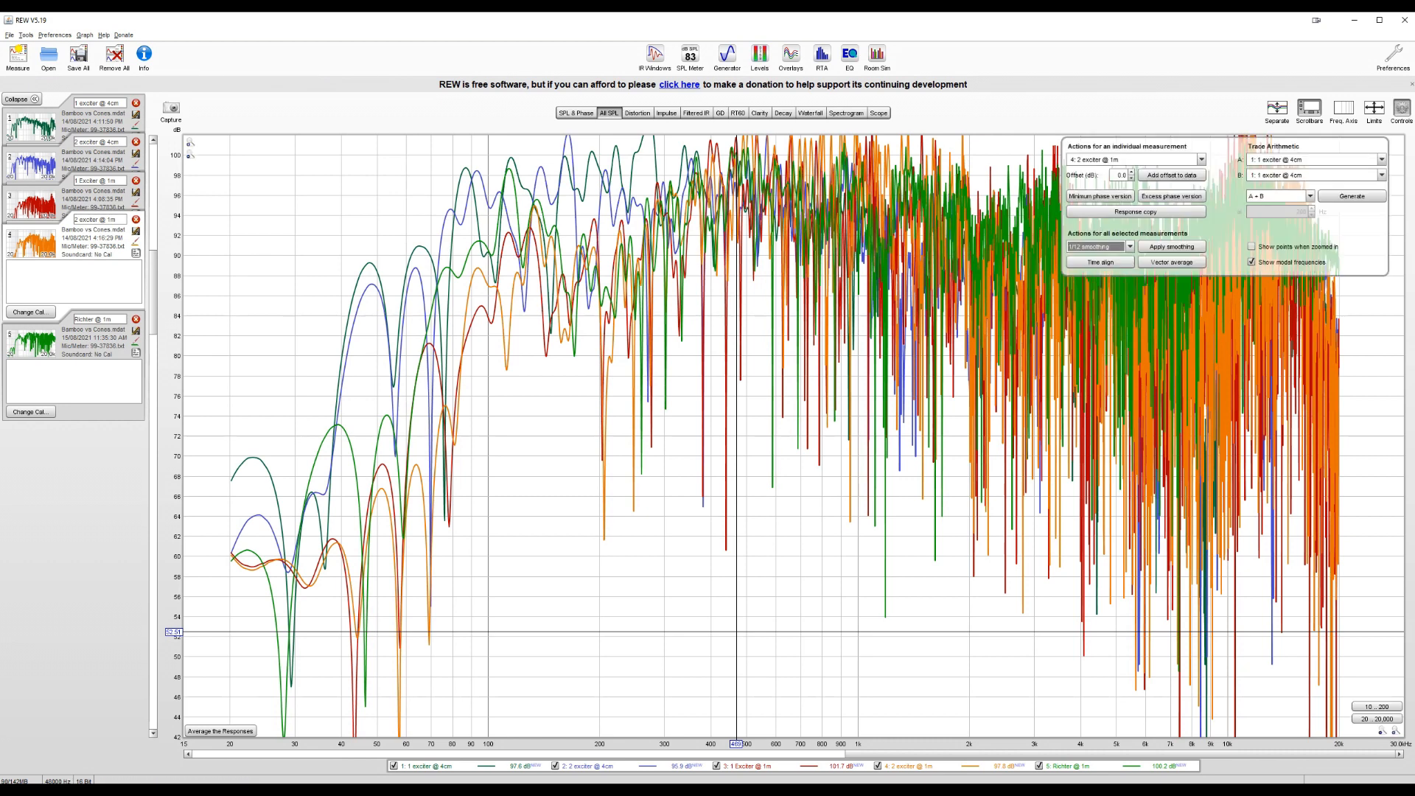
{"action": "left_click", "coordinate": [1170, 246]}
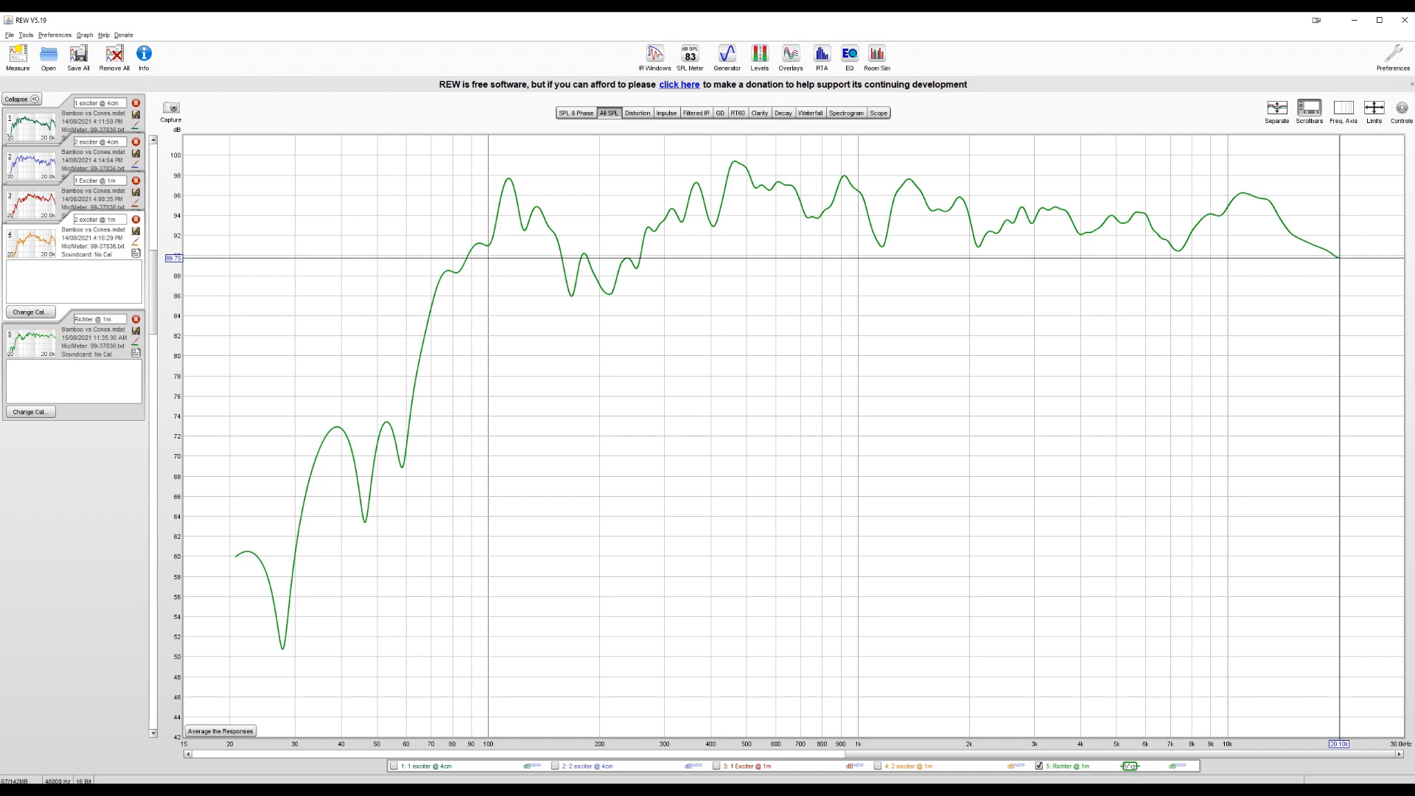
Step: Show the 1 Exciter @ 1m trace alongside Richter @ 1m and start choosing another smoothing amount
{"action": "left_click", "coordinate": [718, 766]}
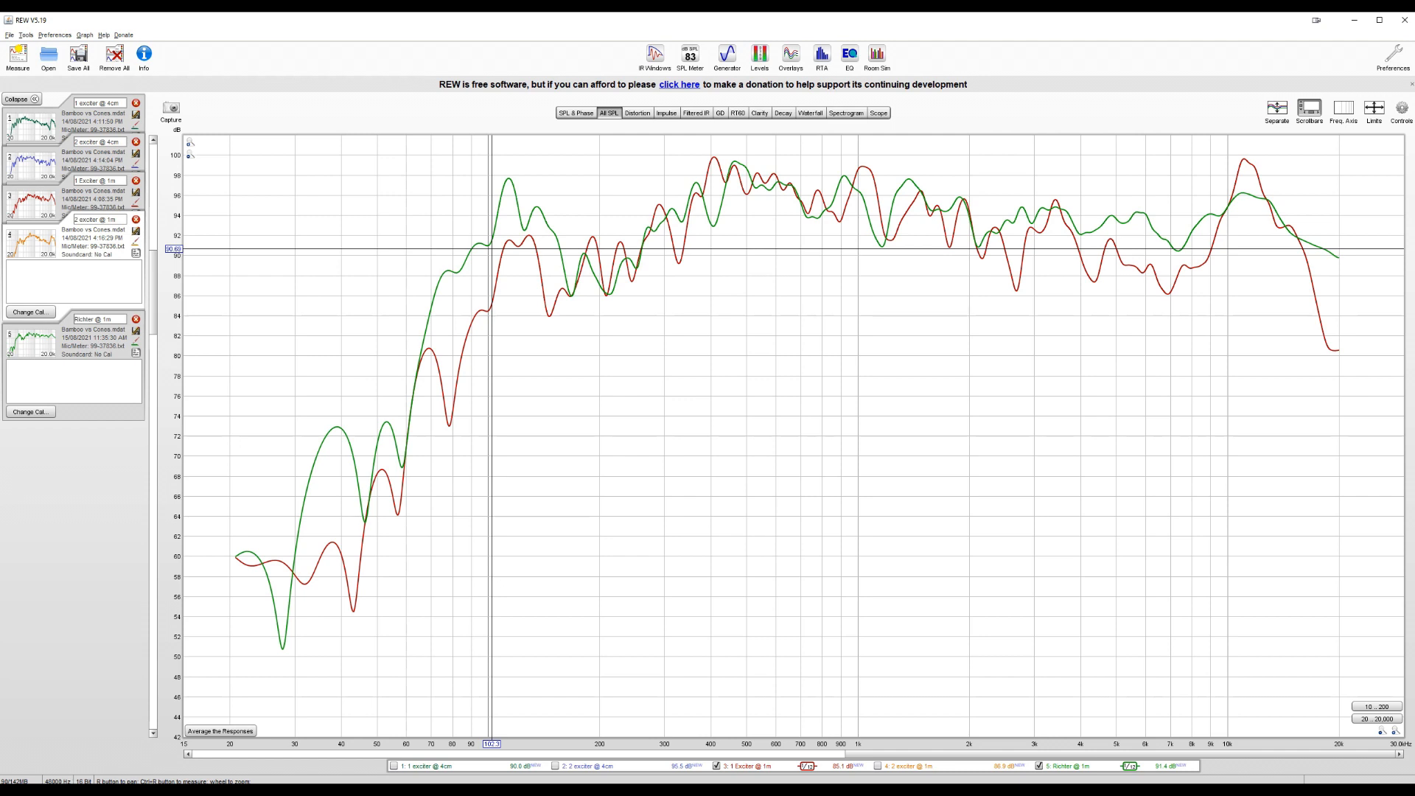
{"action": "left_click", "coordinate": [975, 361]}
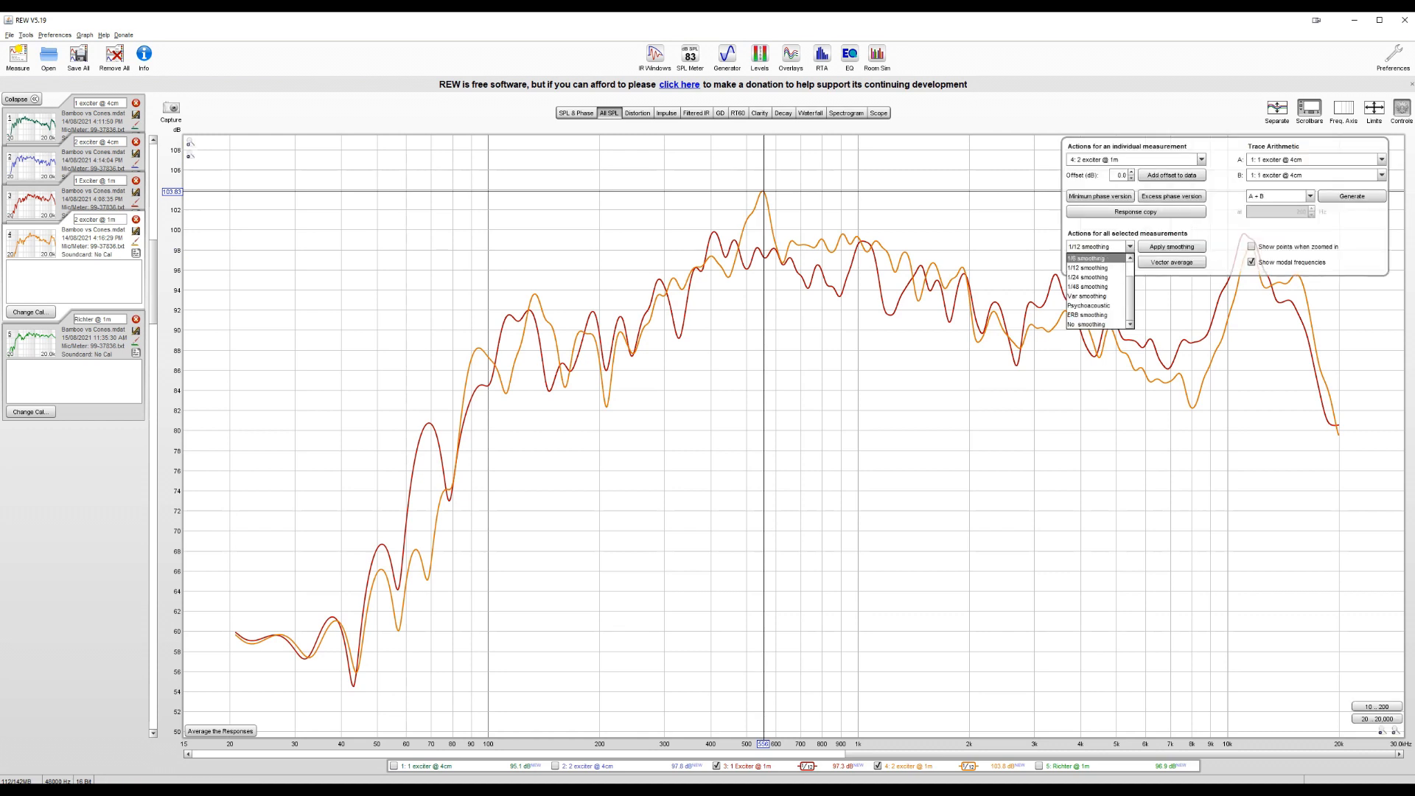
Step: Apply the heavier smoothing level to all measurements
{"action": "left_click", "coordinate": [1092, 247]}
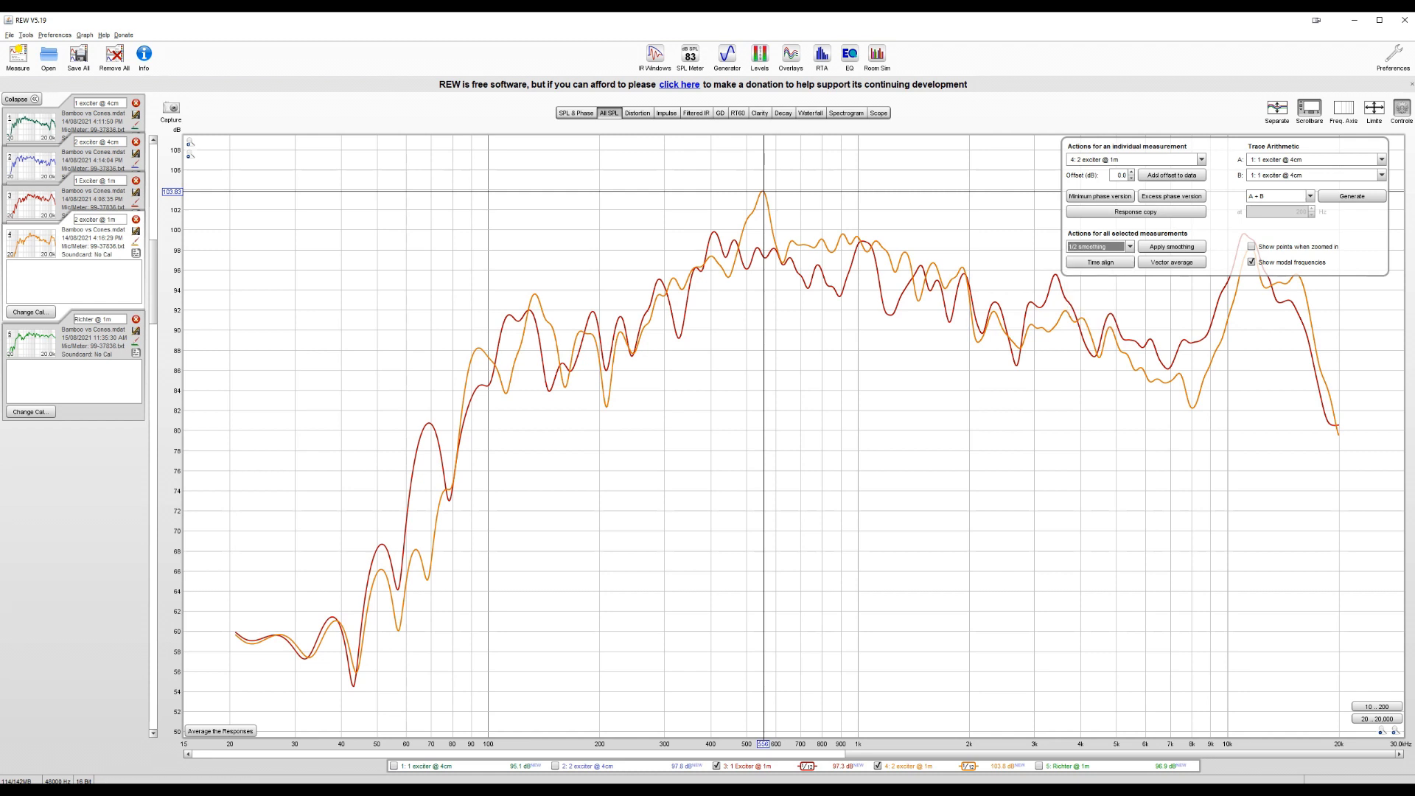
{"action": "left_click", "coordinate": [1171, 246]}
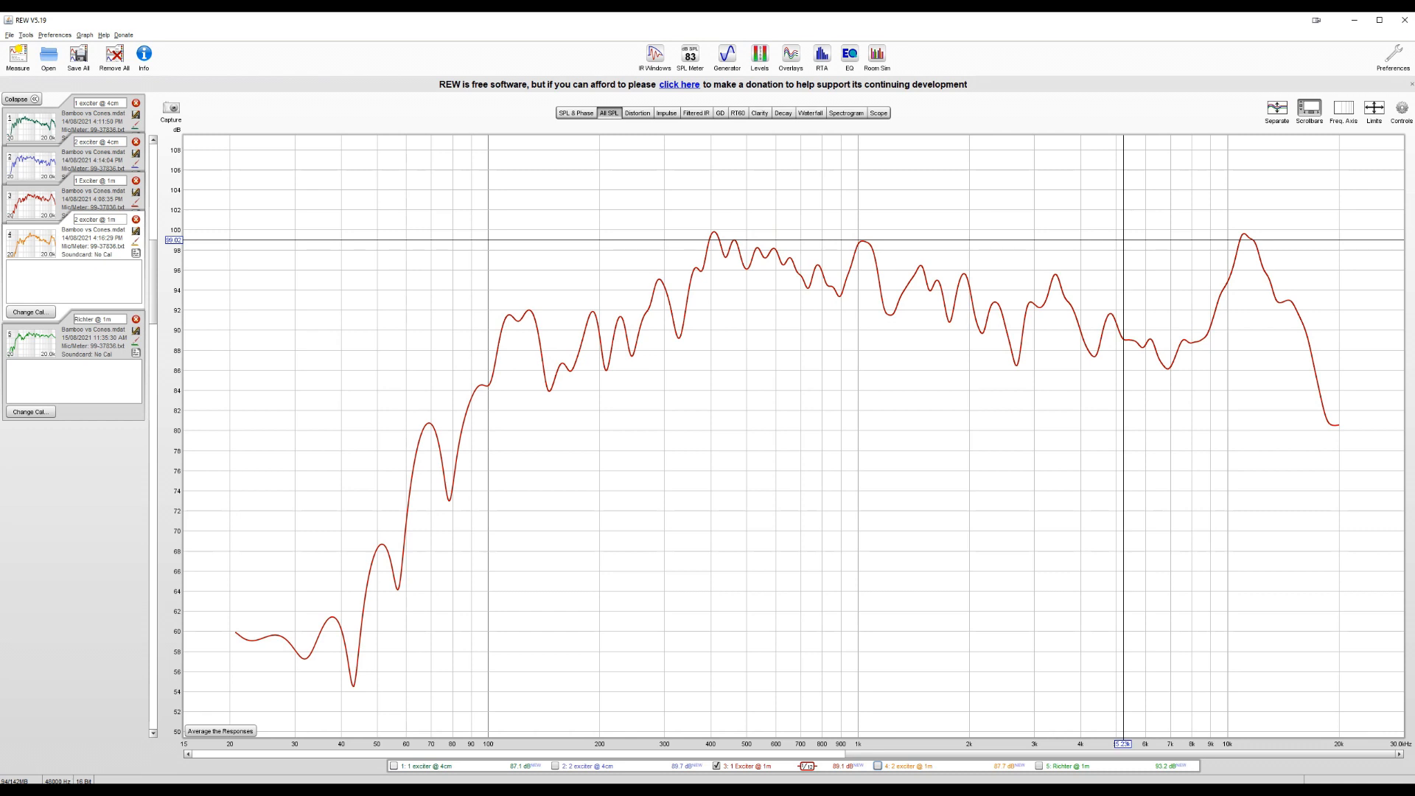
Step: Hide the 1 Exciter @ 1m curve from the SPL graph
{"action": "left_click", "coordinate": [391, 765]}
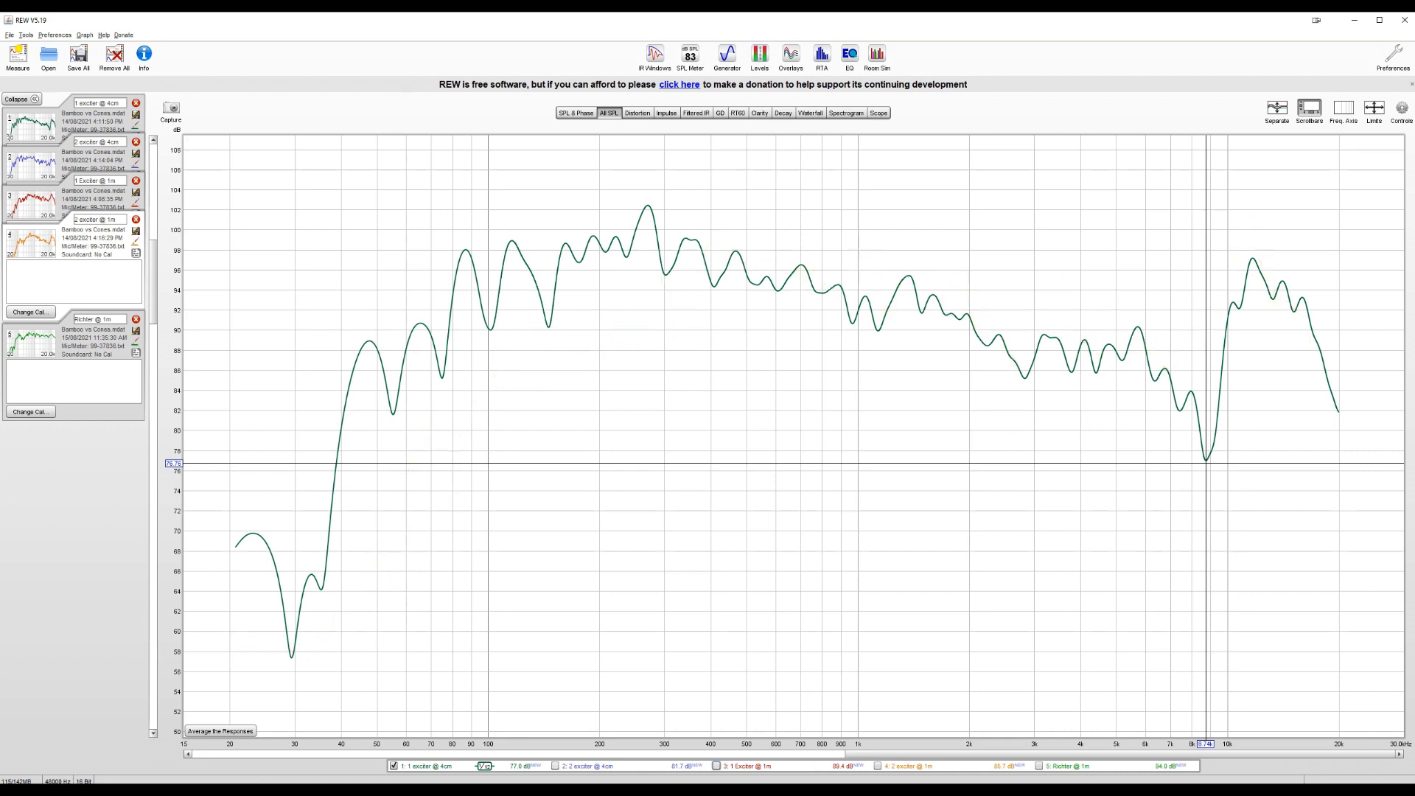
Step: Show the 2 exciter @ 4cm and 1 Exciter @ 1m curves alongside 1 exciter @ 4cm
{"action": "left_click", "coordinate": [554, 765]}
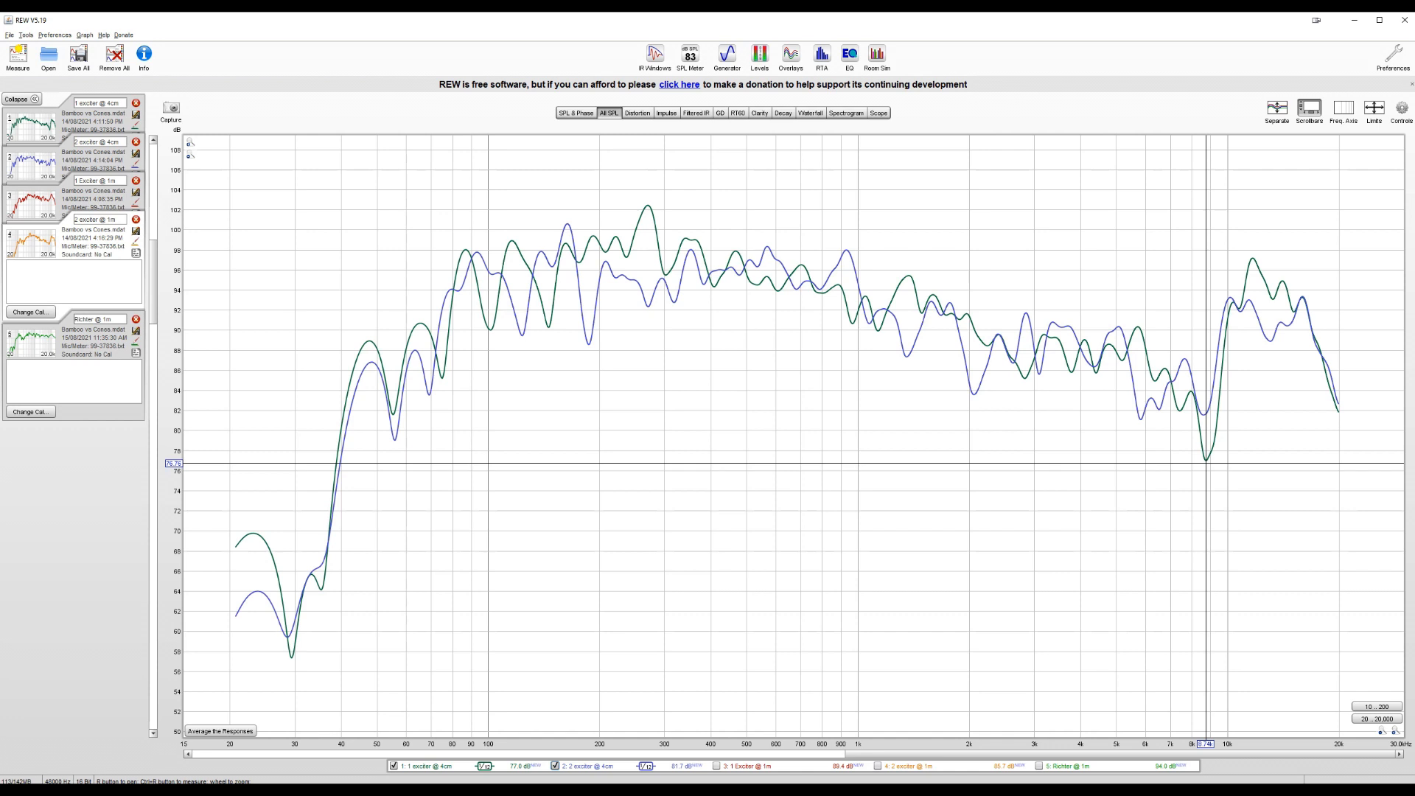
{"action": "left_click", "coordinate": [717, 765]}
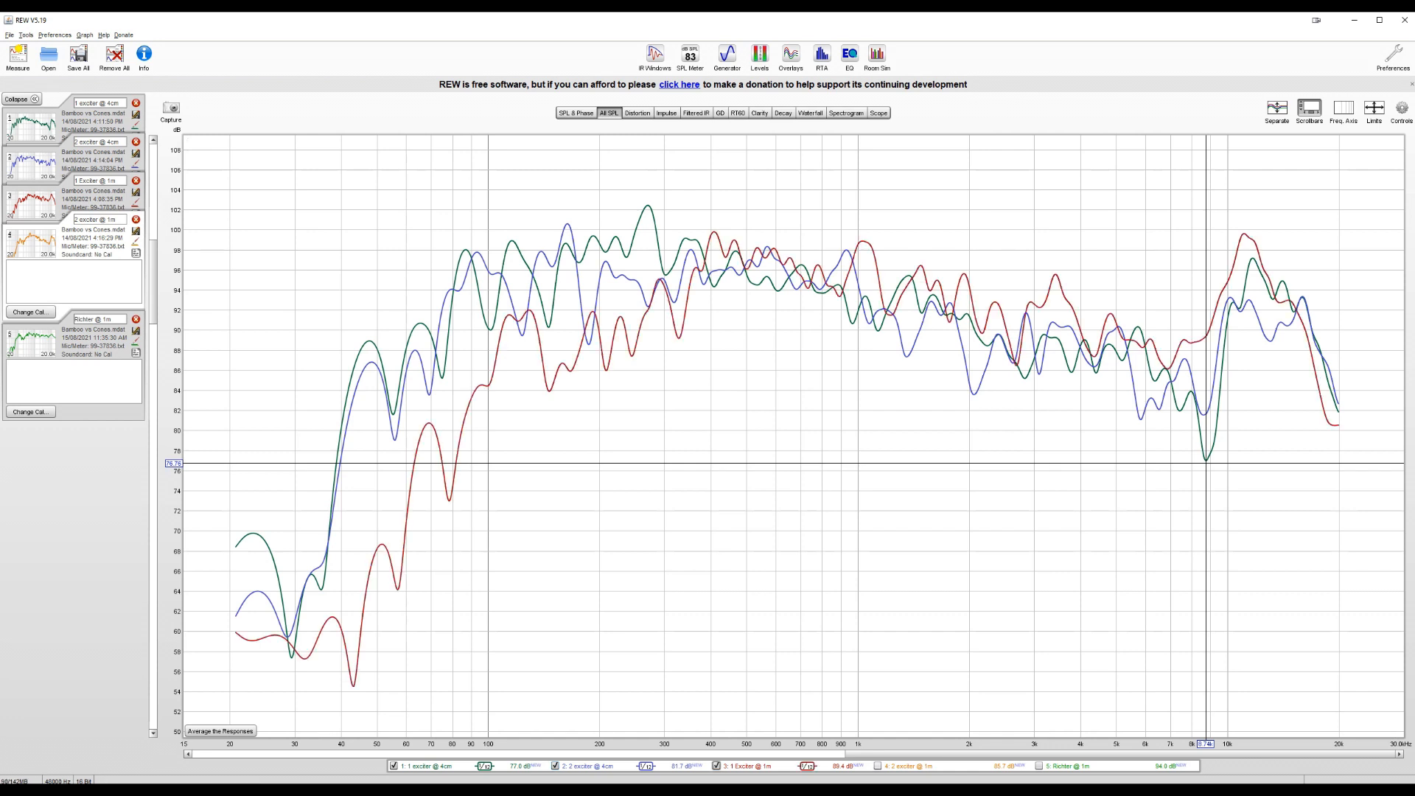